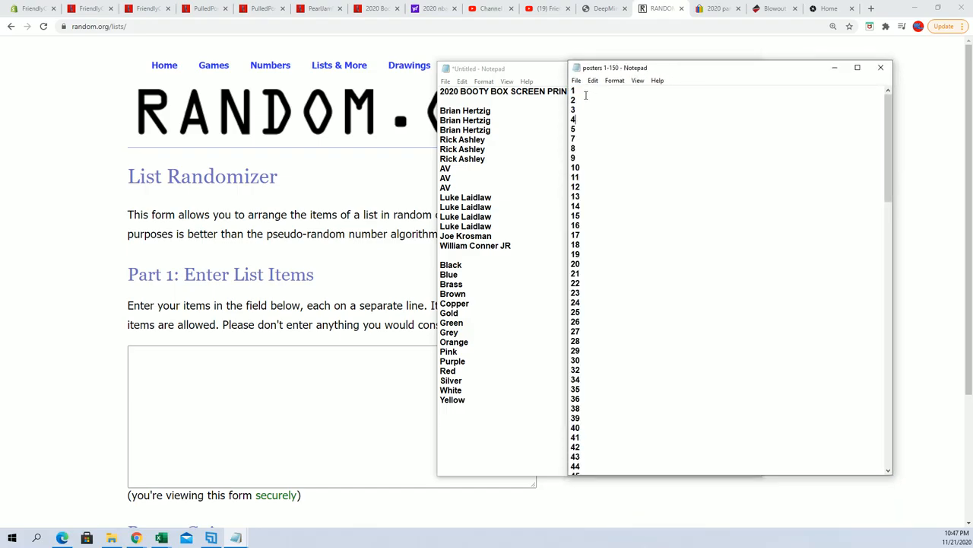
Reshuffle the 138 poster numbers with Again! until 11 comes out first, then select 11
scroll(down, 3)
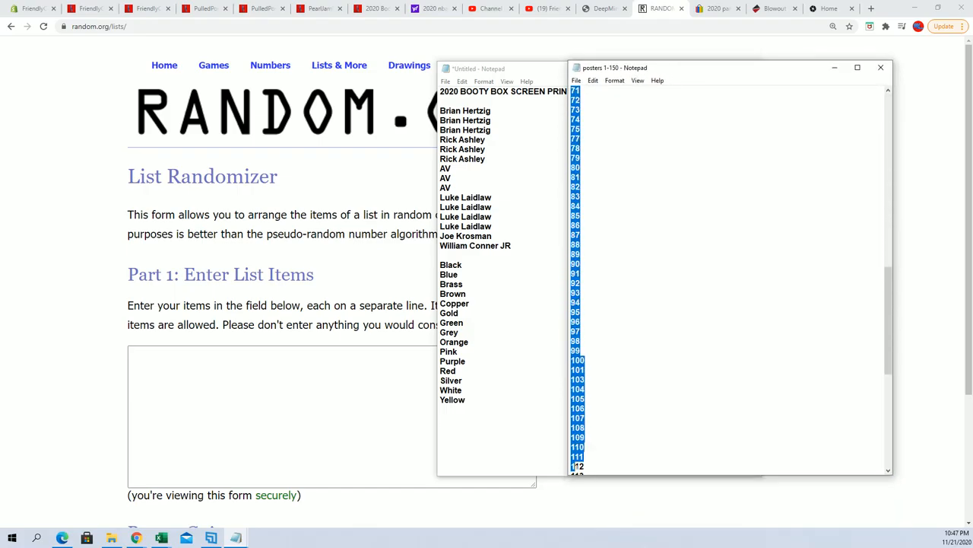
scroll(down, 3)
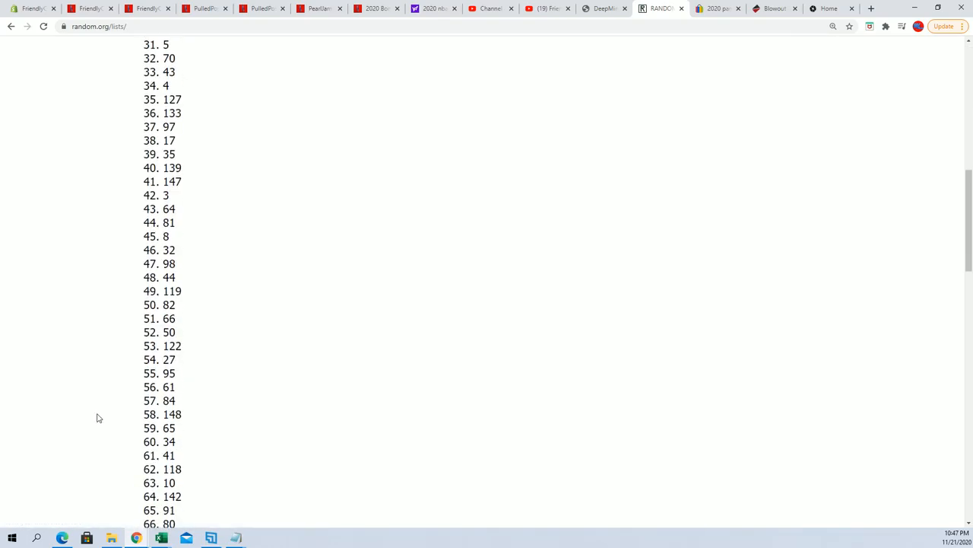
scroll(down, 3)
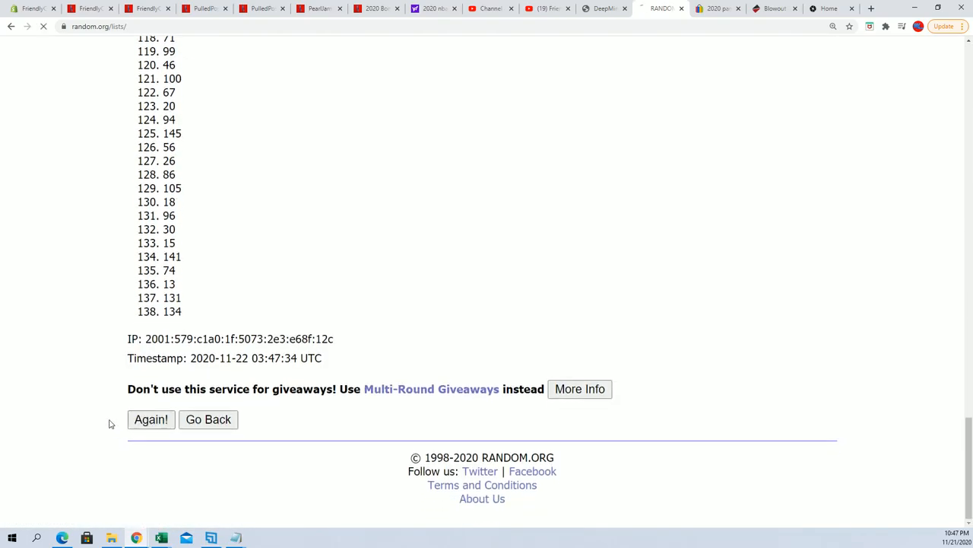
click(151, 419)
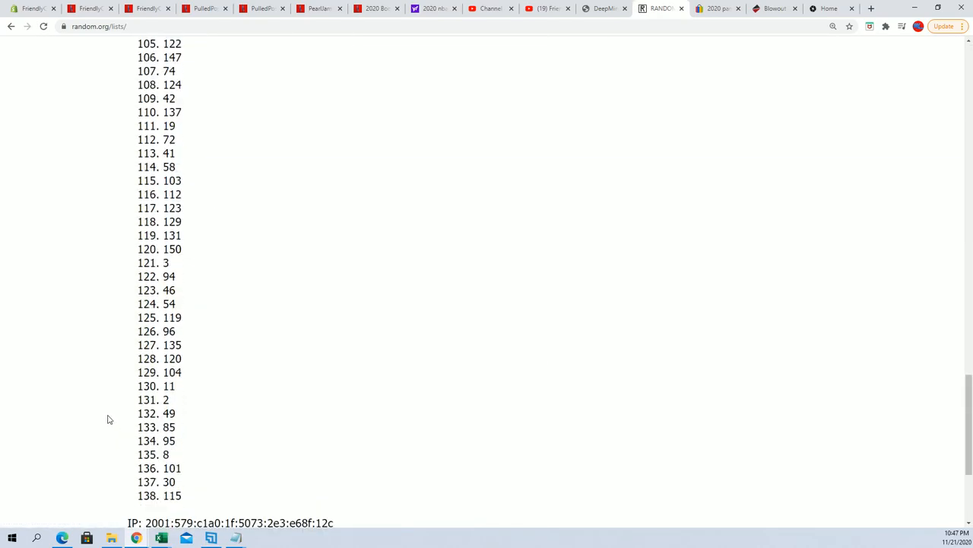
scroll(up, 3)
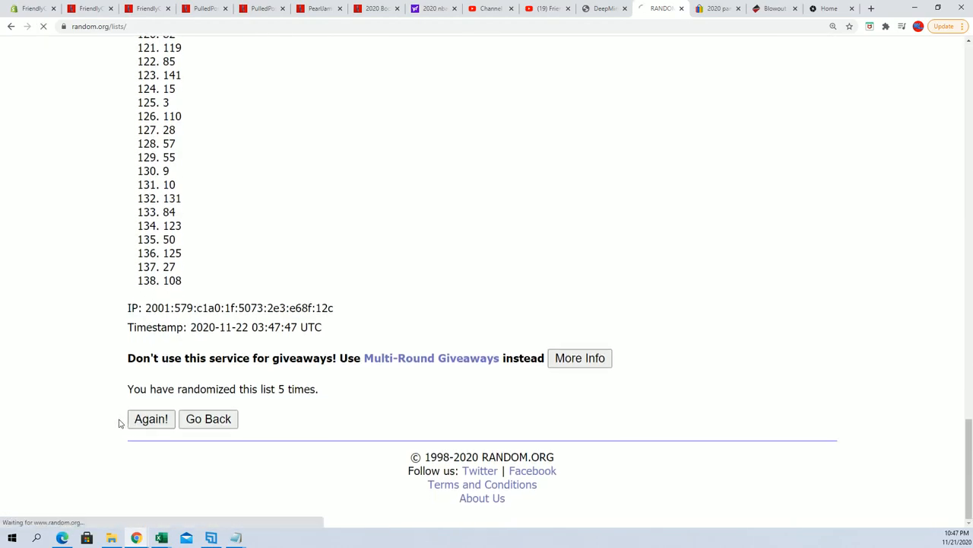
click(151, 418)
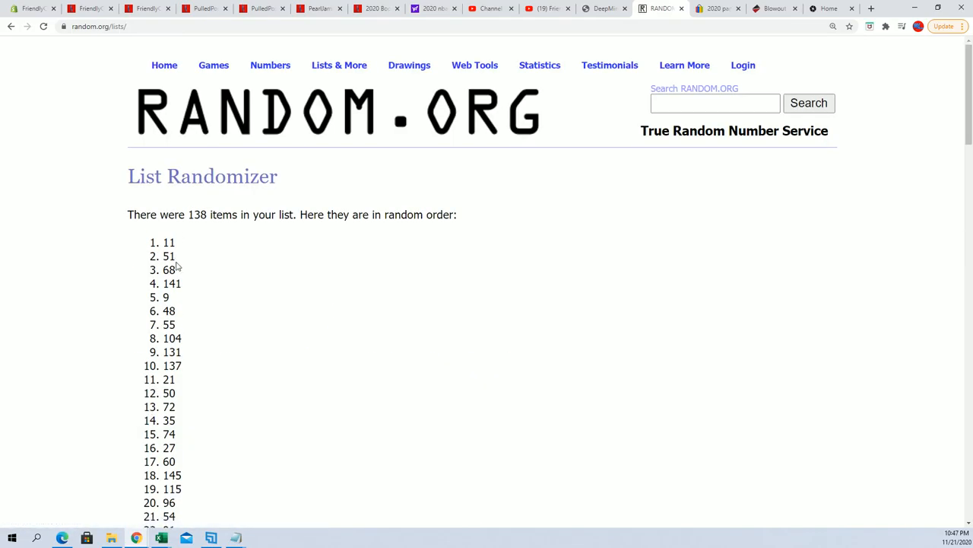
double_click(168, 242)
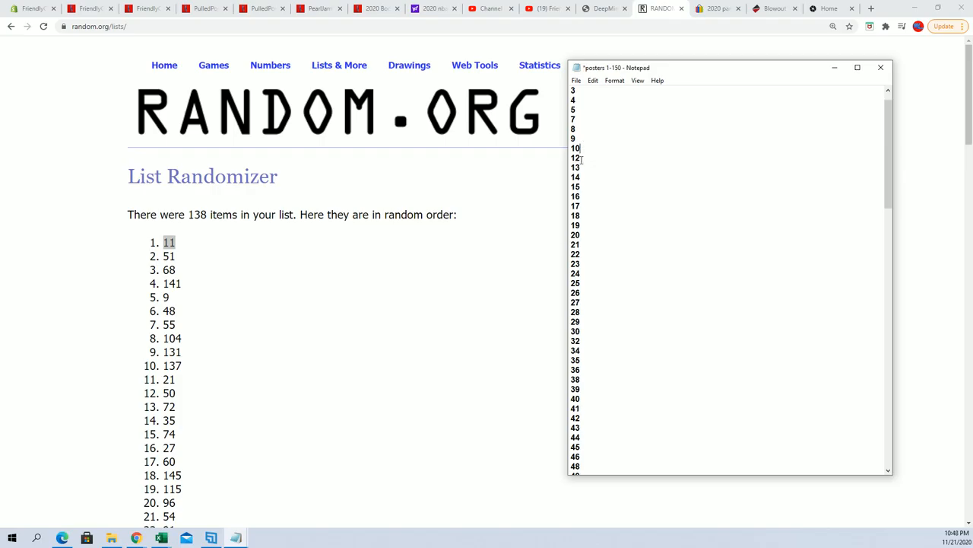
Record 'poster 11' under the giveaway title in the Notepad notes
click(576, 79)
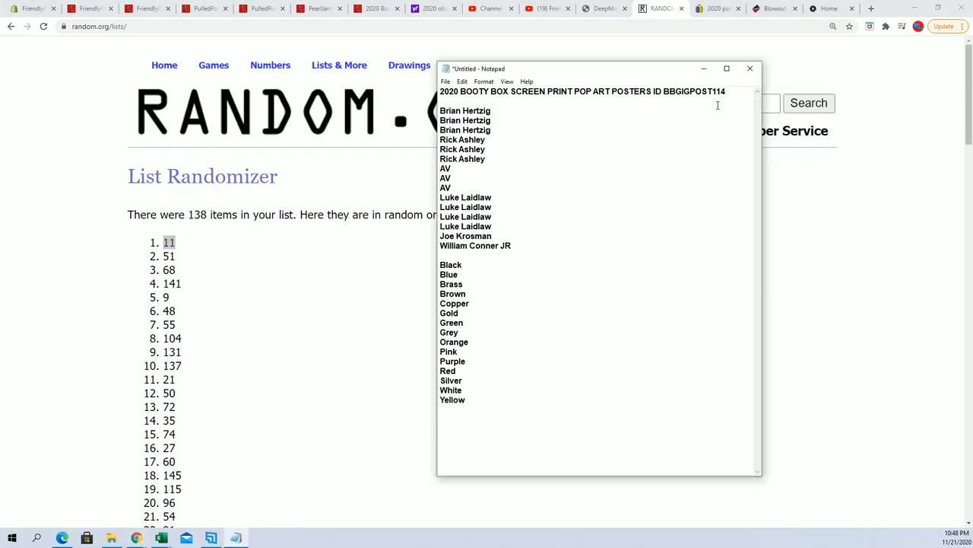
text(poster)
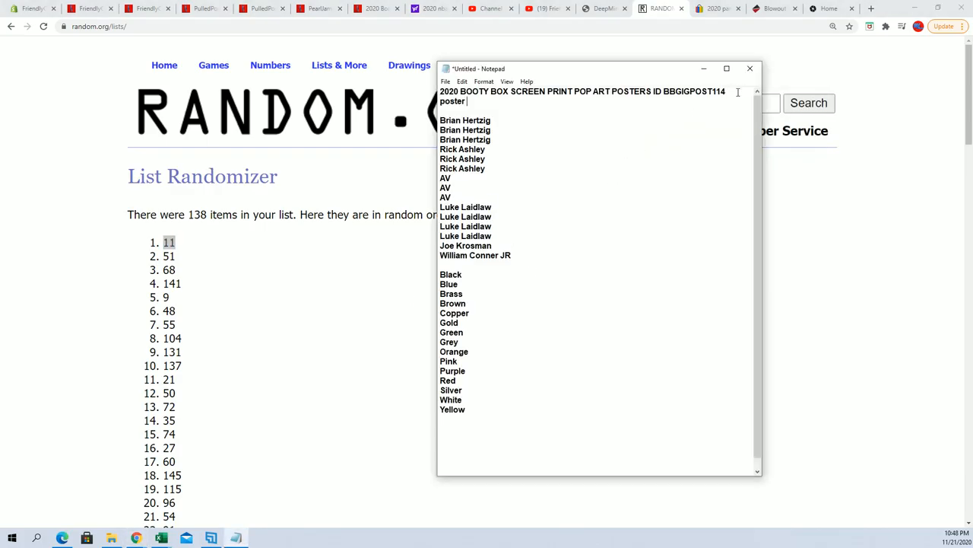
text(11)
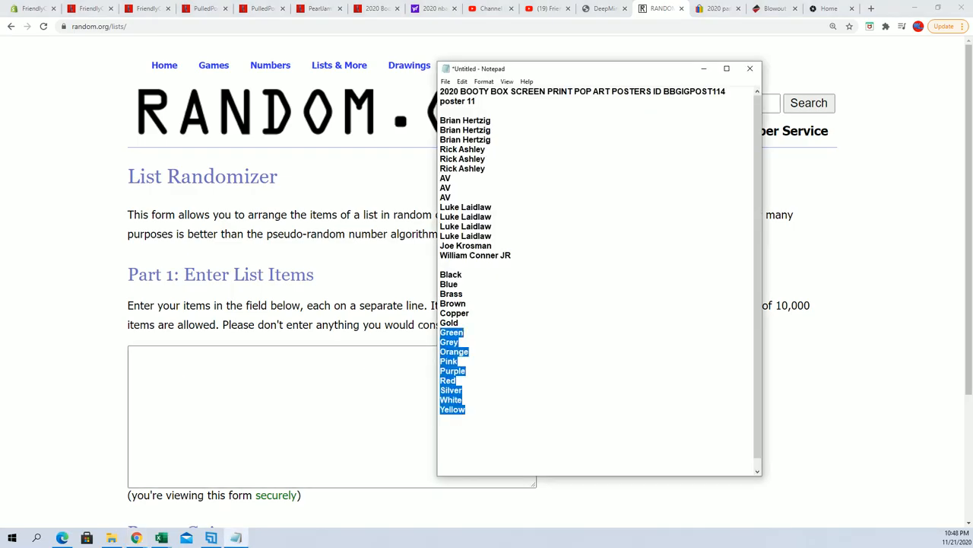
Paste the 15 colours and reshuffle them several times, ending with Silver first
right_click(453, 304)
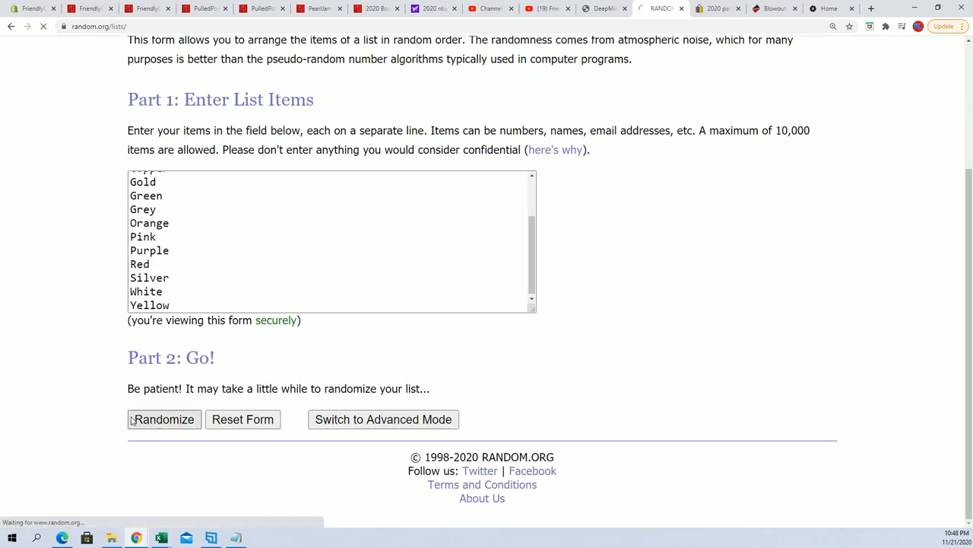
click(164, 420)
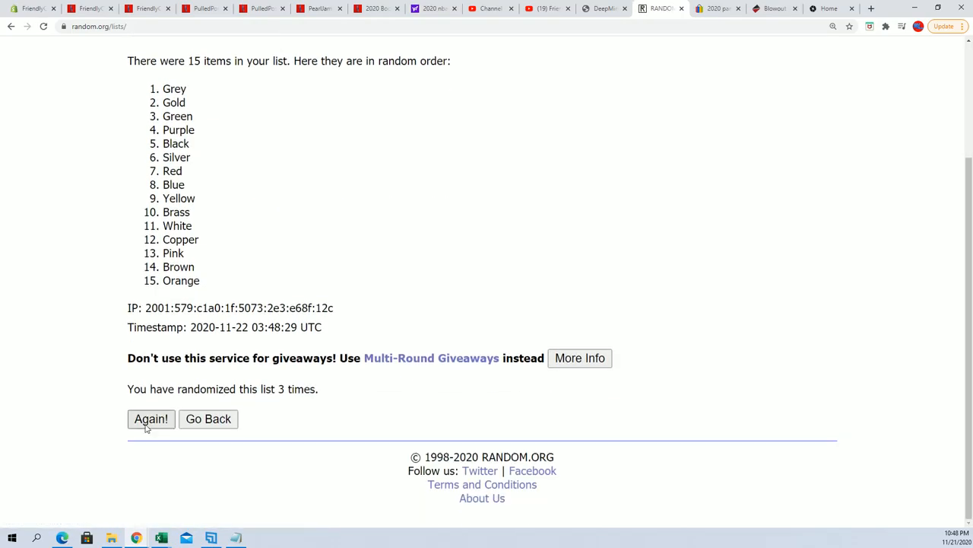
click(151, 419)
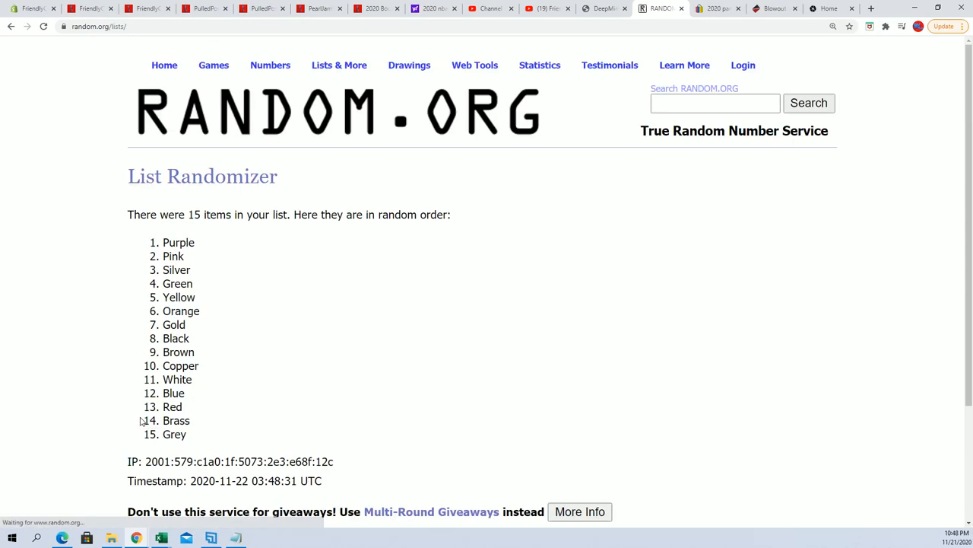
scroll(down, 3)
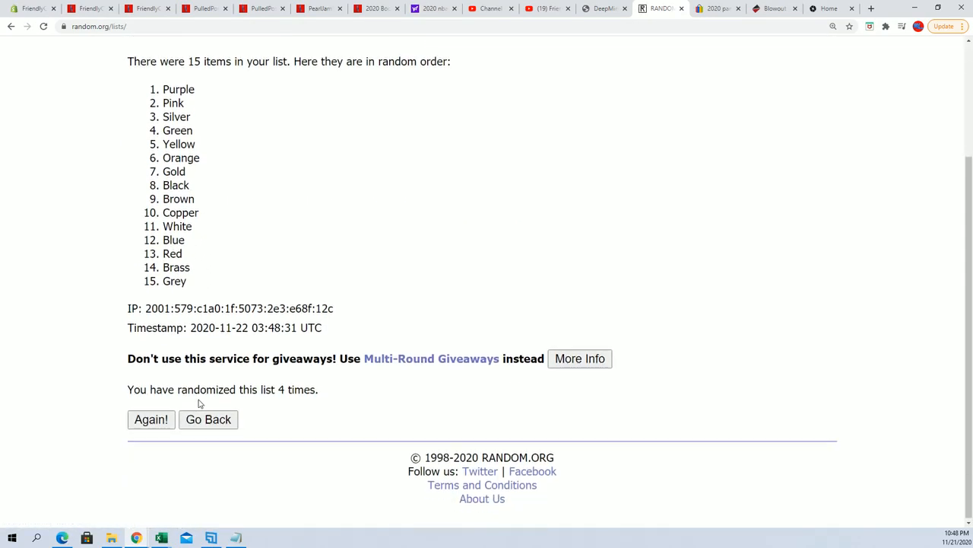
click(151, 419)
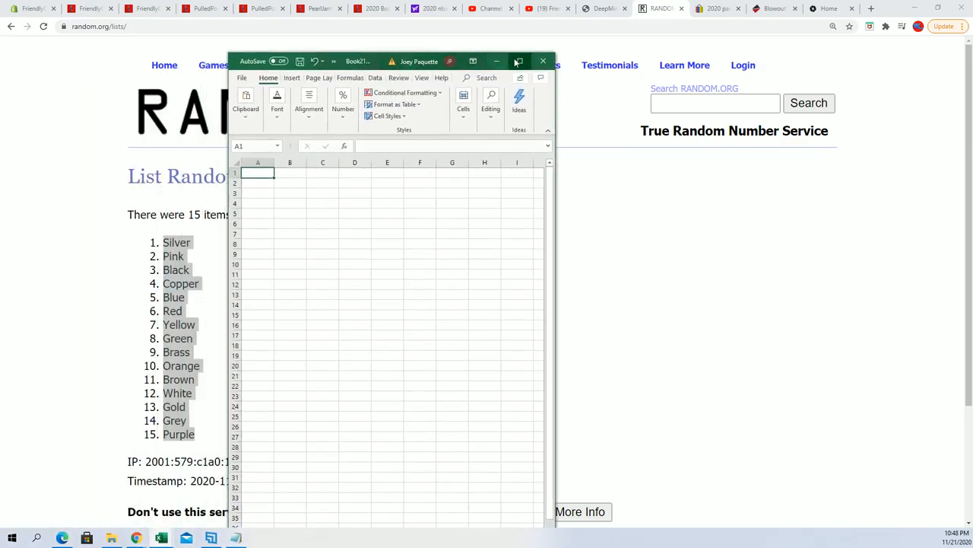
Maximize the Excel workbook and paste the shuffled colours into column B
click(517, 61)
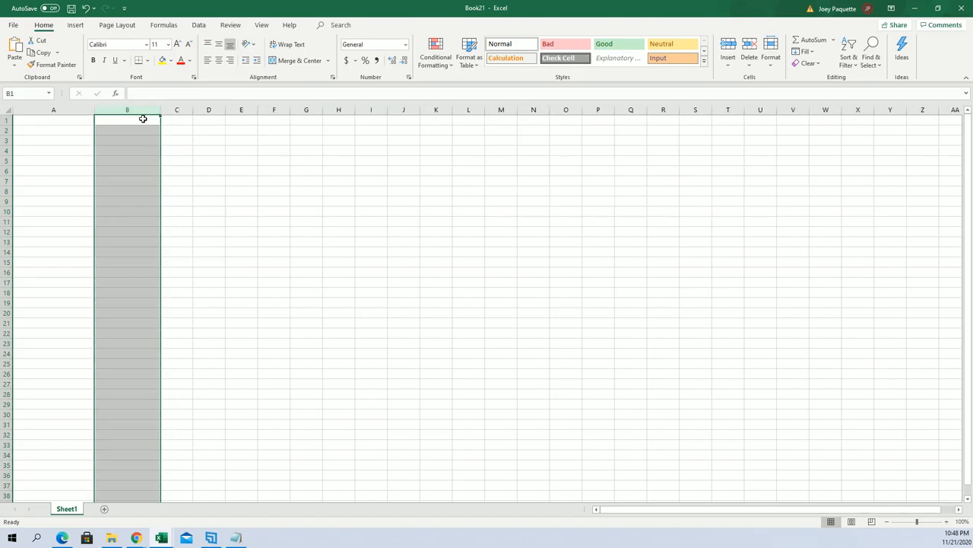
key(ctrl+v)
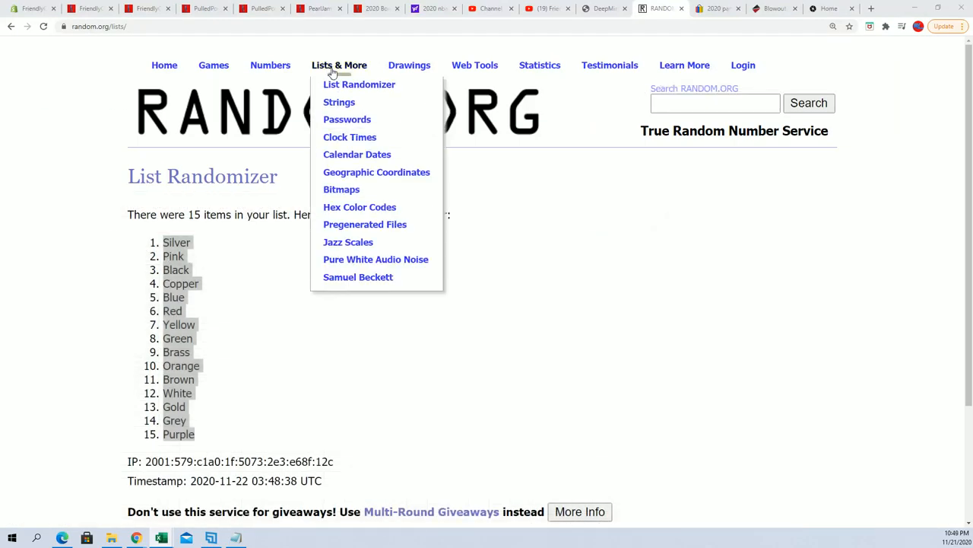
Paste the 15 buyer names into a fresh randomizer form and reshuffle them four times
click(358, 85)
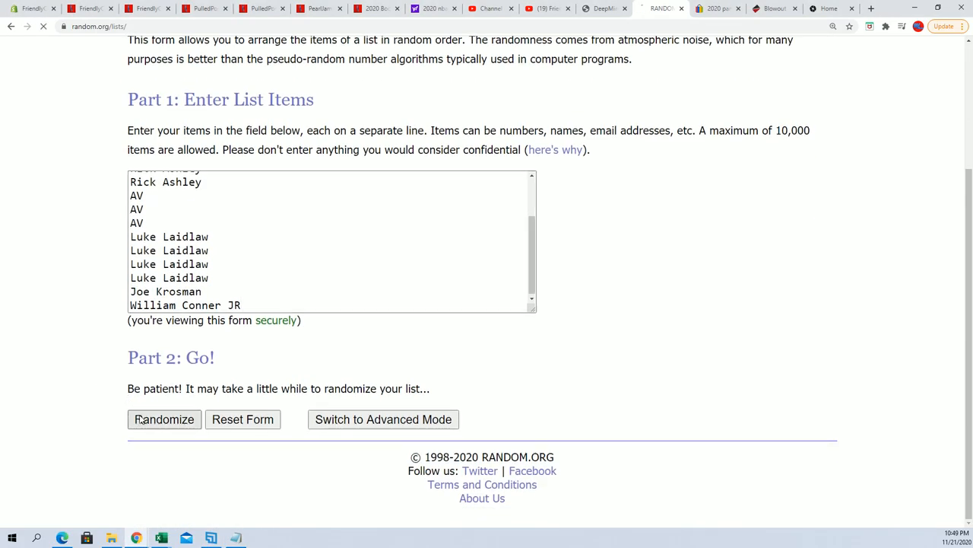
click(164, 420)
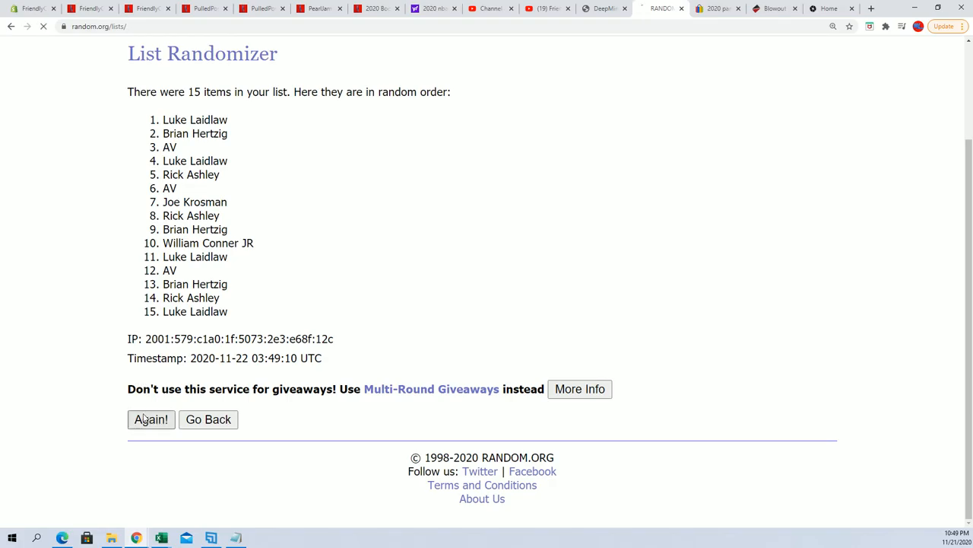
click(150, 420)
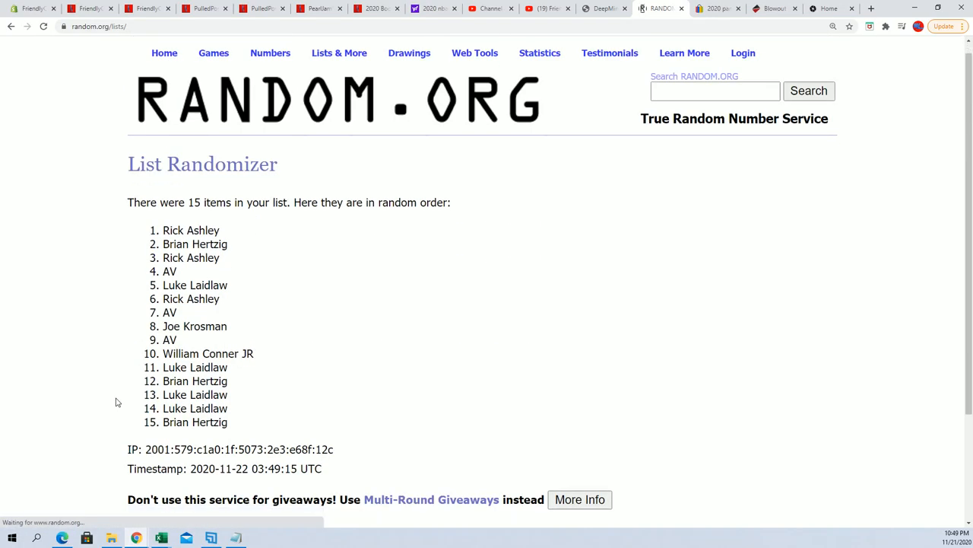
click(151, 418)
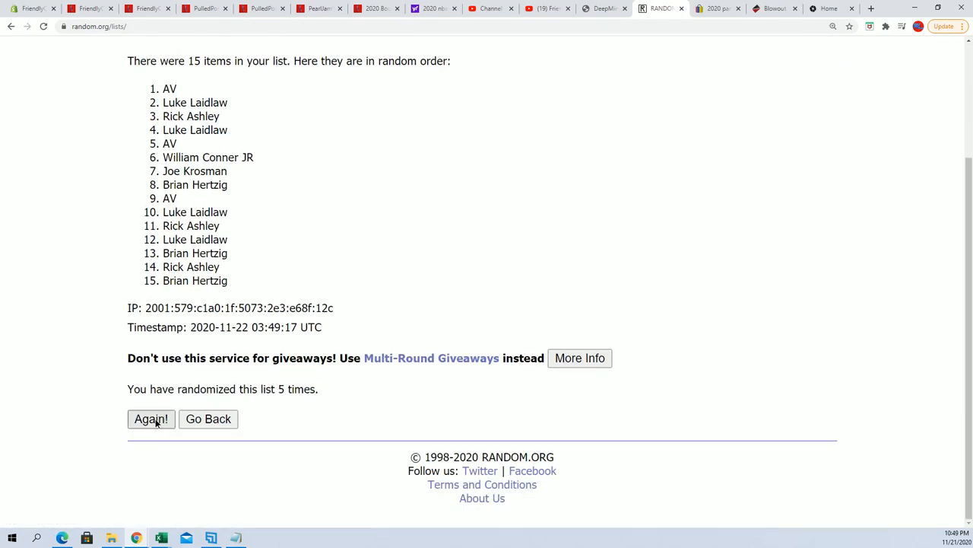
click(150, 420)
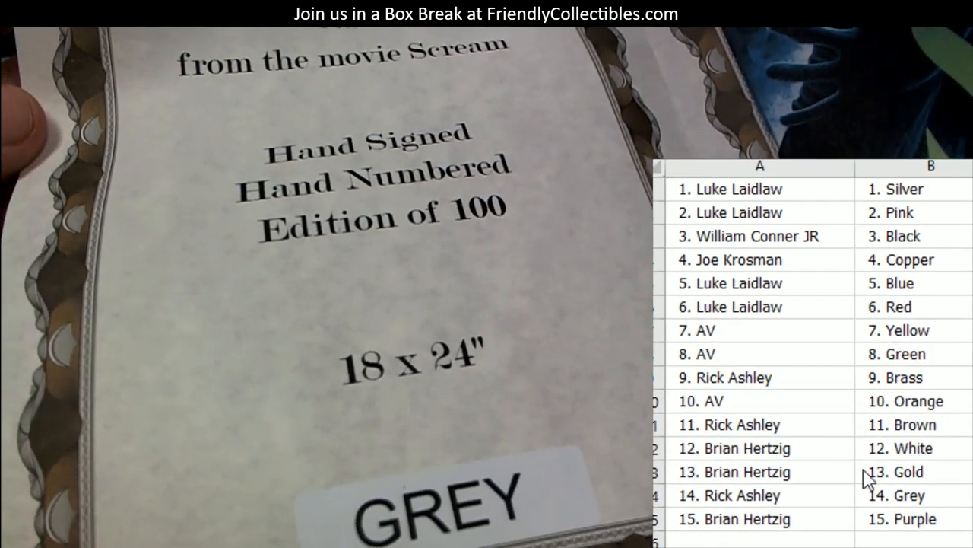
click(758, 496)
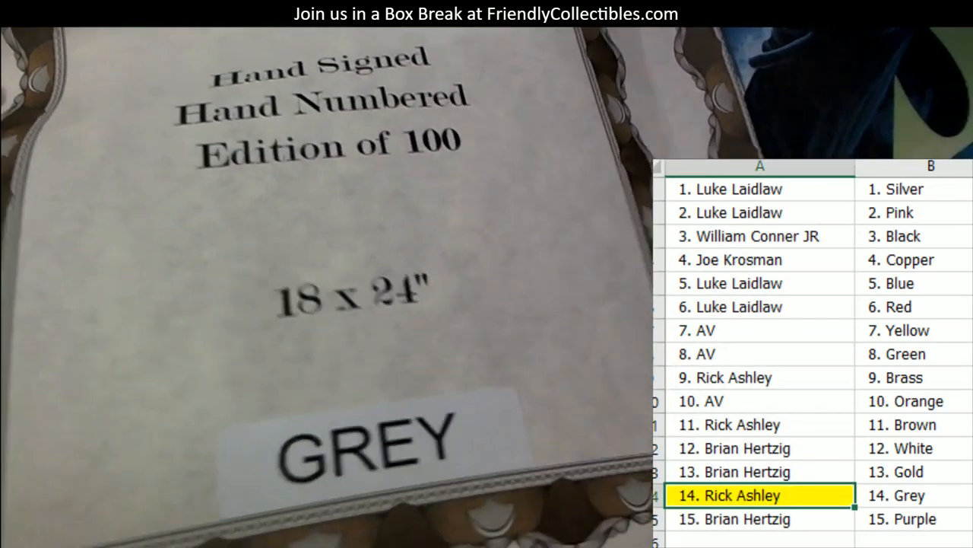